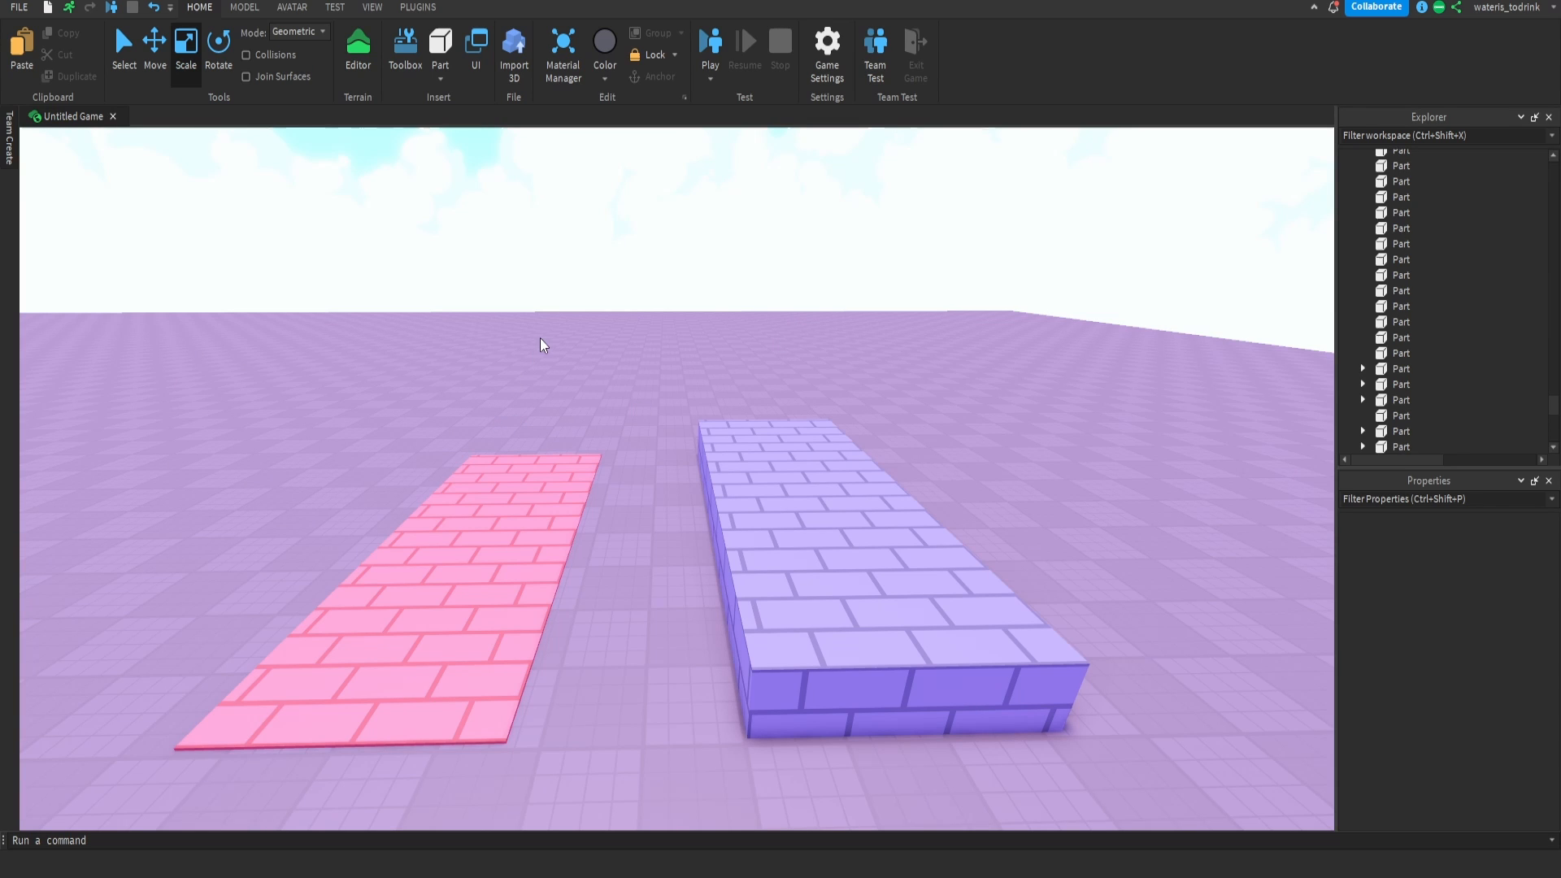
- Use ResizeAlign OuterTouch to stretch the pink strip's top face up to the purple block's top
{"action": "left_click", "coordinate": [786, 538]}
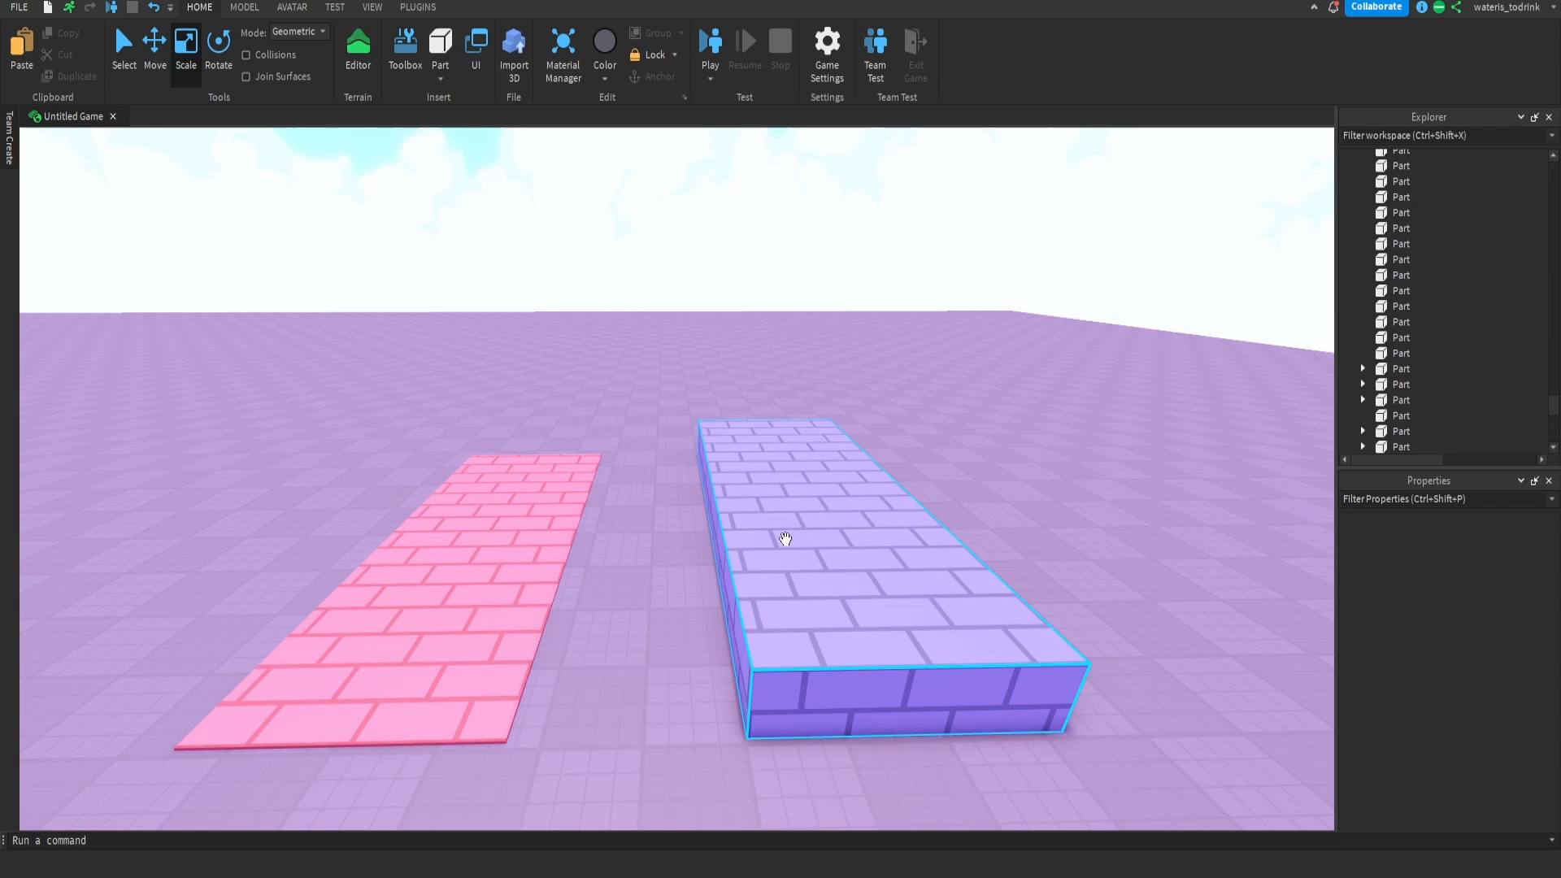
{"action": "left_click", "coordinate": [418, 7]}
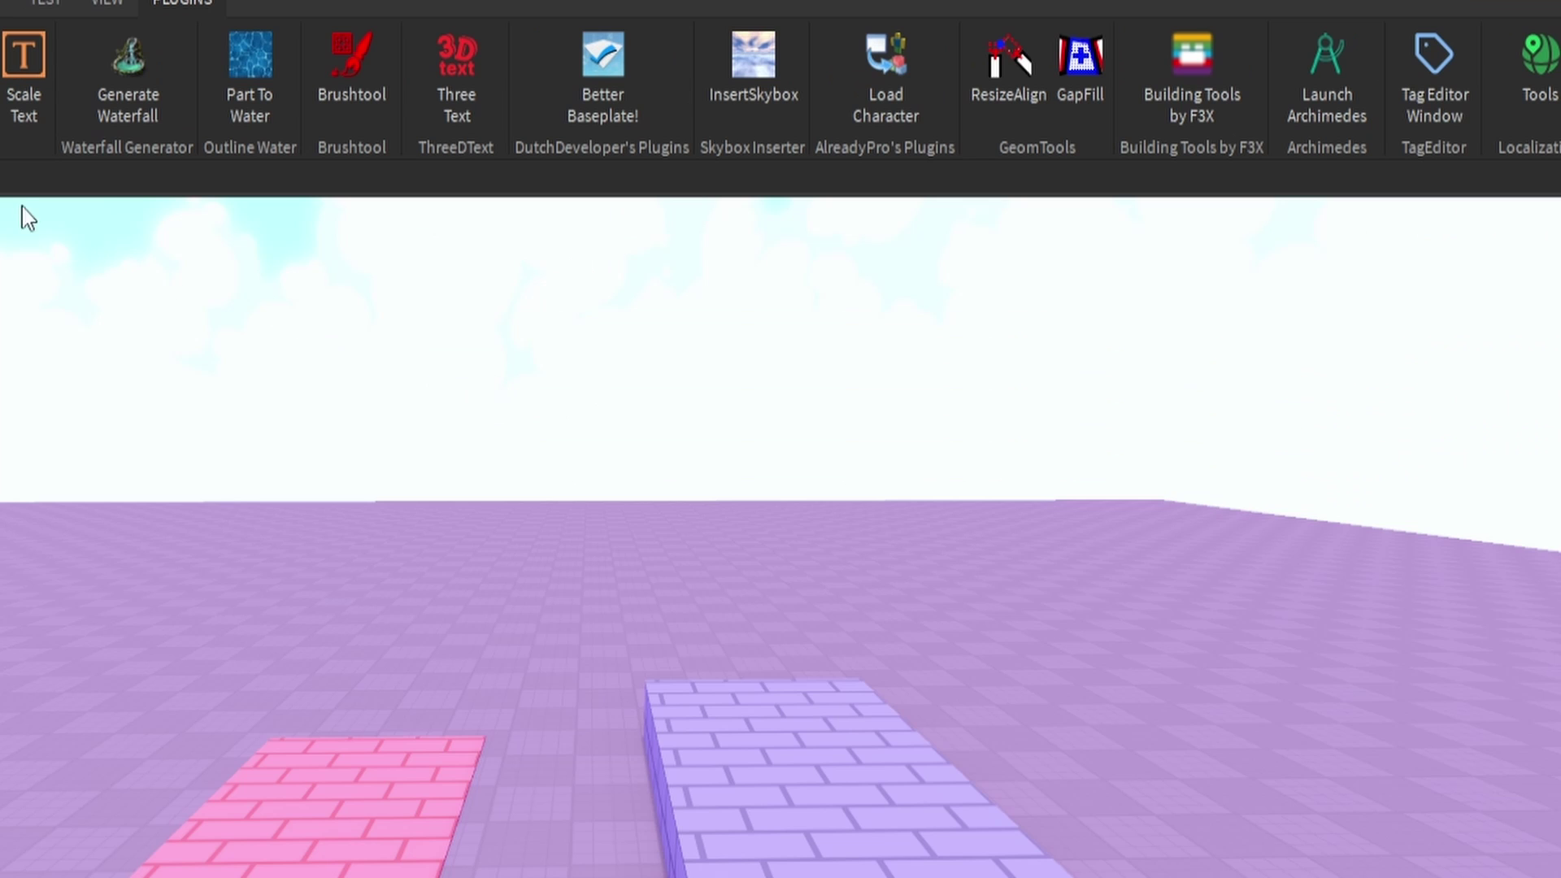
{"action": "left_click", "coordinate": [915, 47]}
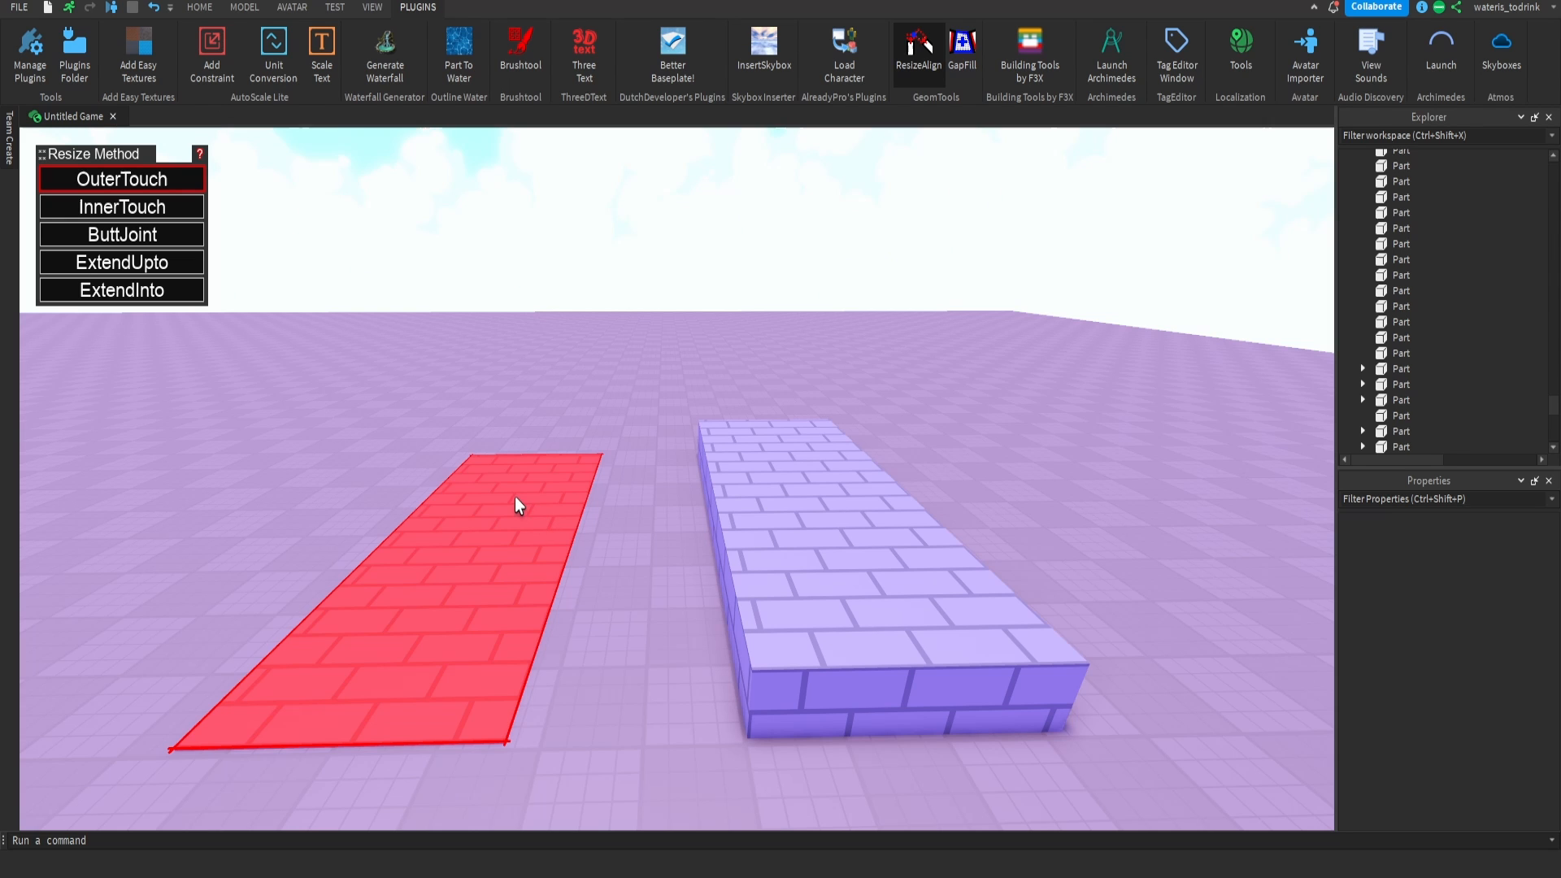
{"action": "left_click", "coordinate": [817, 478]}
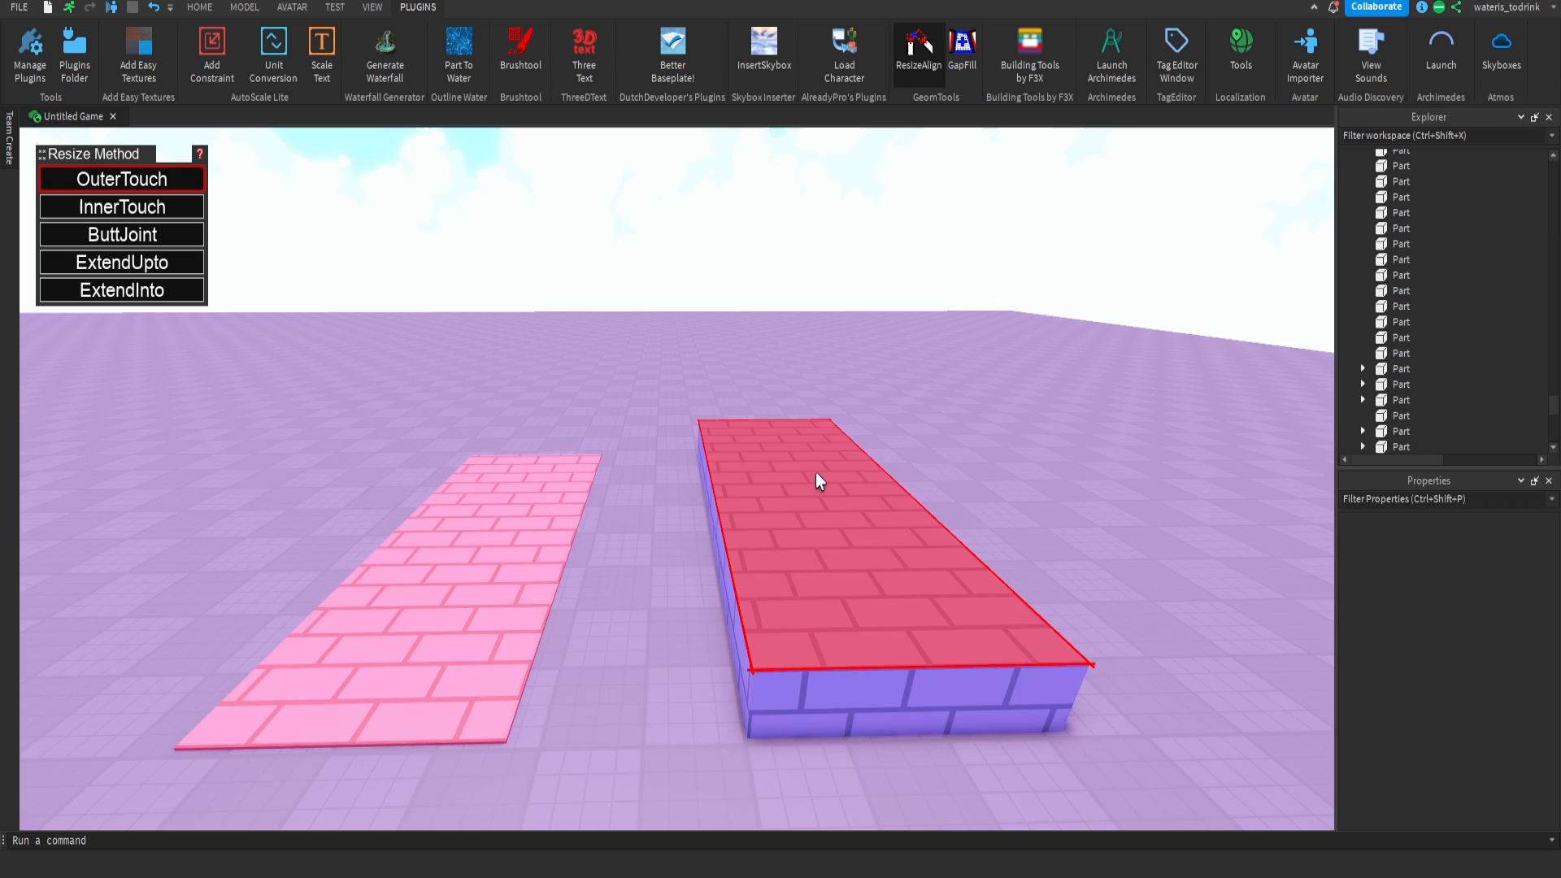
{"action": "left_click", "coordinate": [826, 483]}
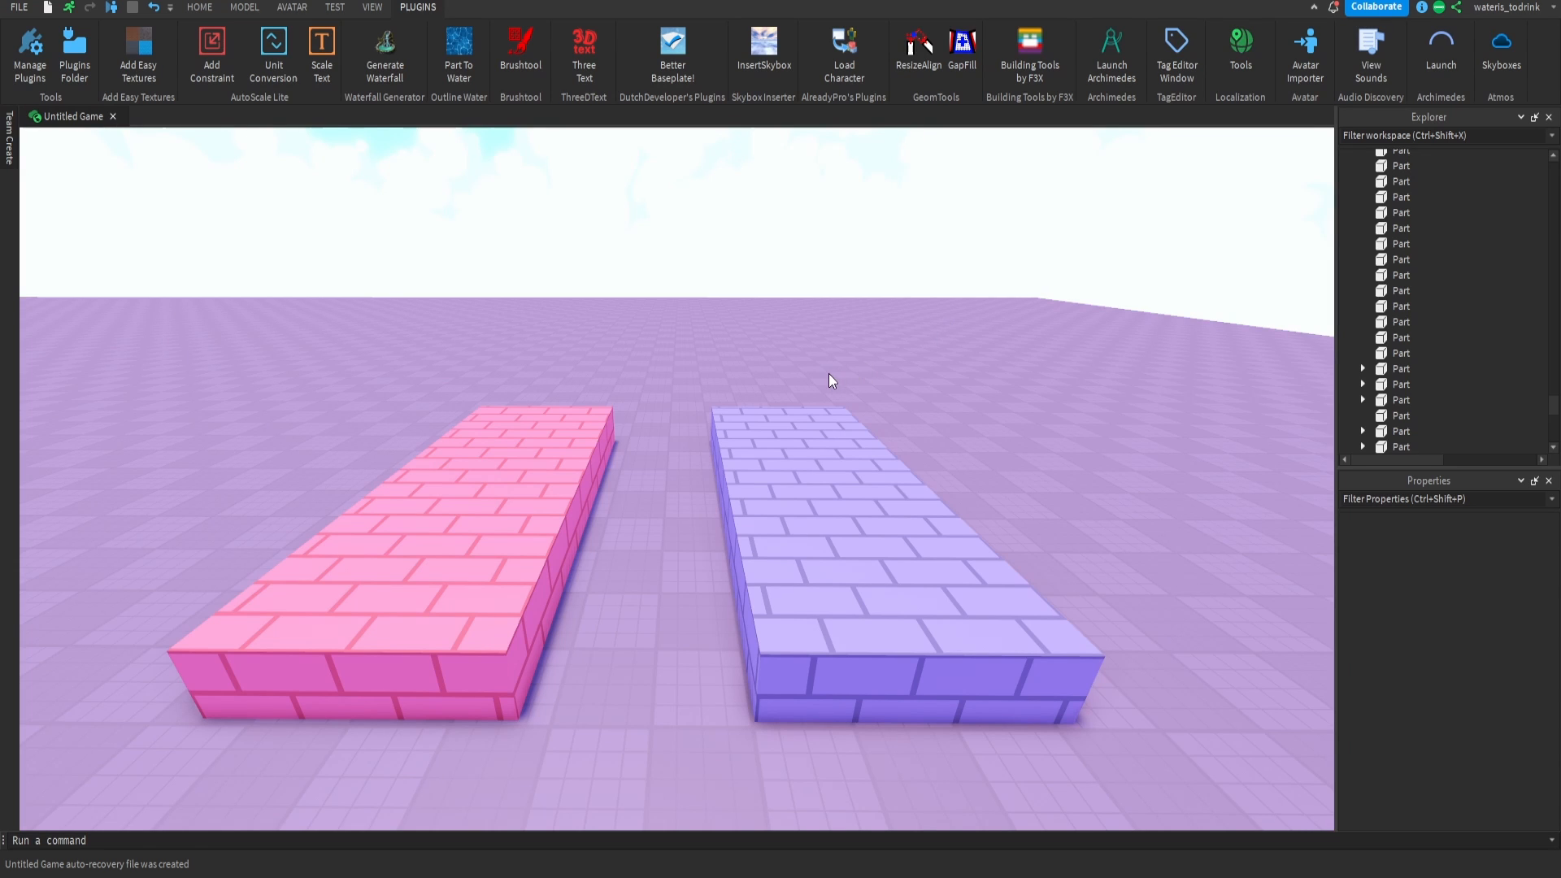
- Insert a part, open Part To Water, and scale the part into a wide flat slab
{"action": "left_click", "coordinate": [917, 52]}
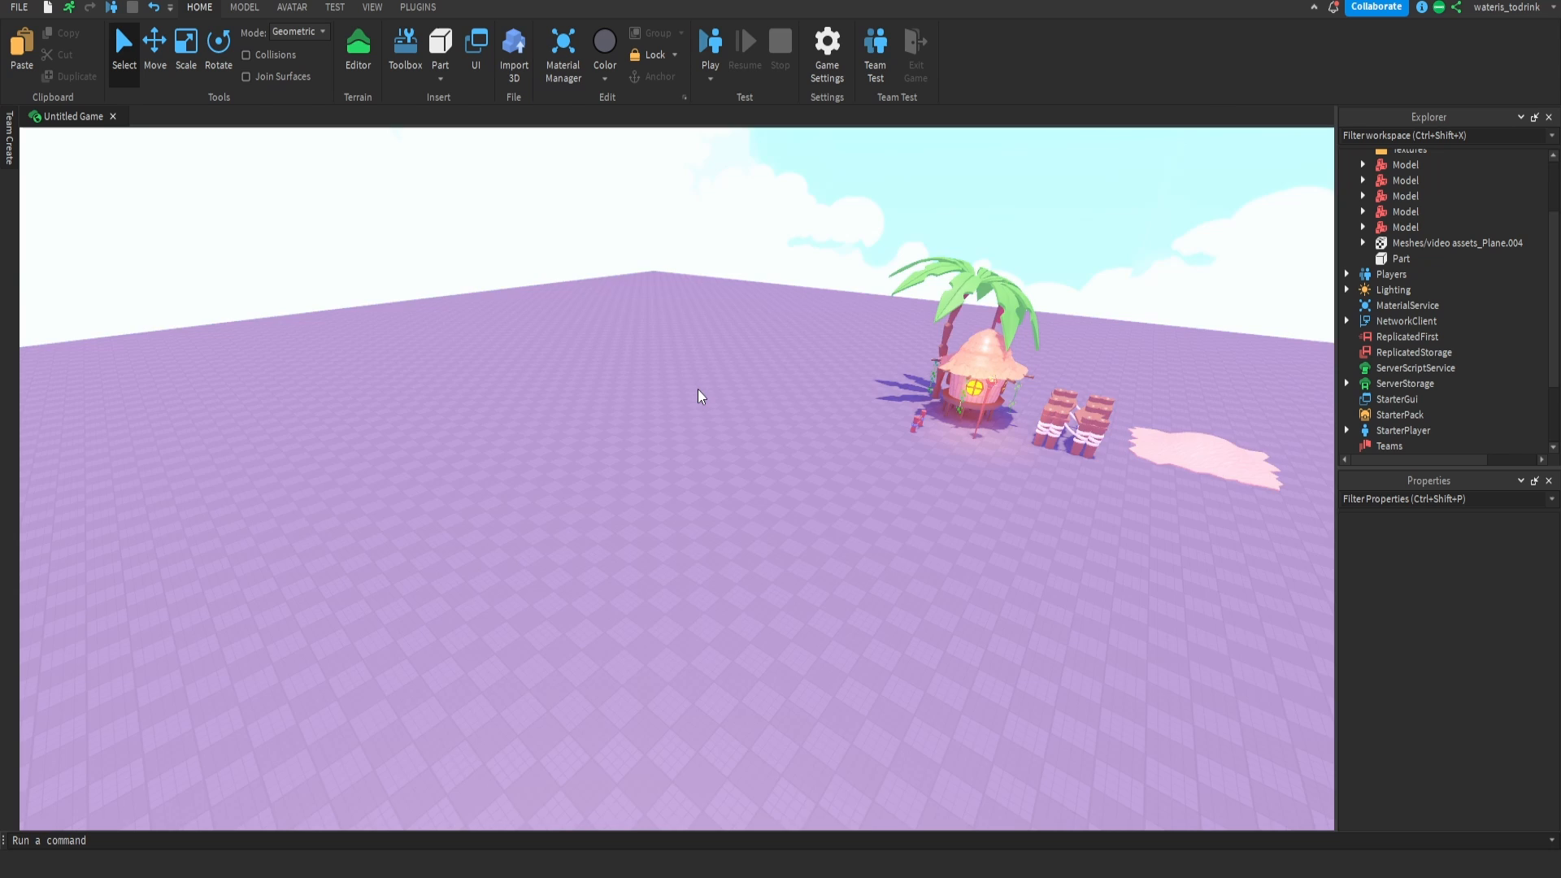
{"action": "left_click", "coordinate": [440, 44]}
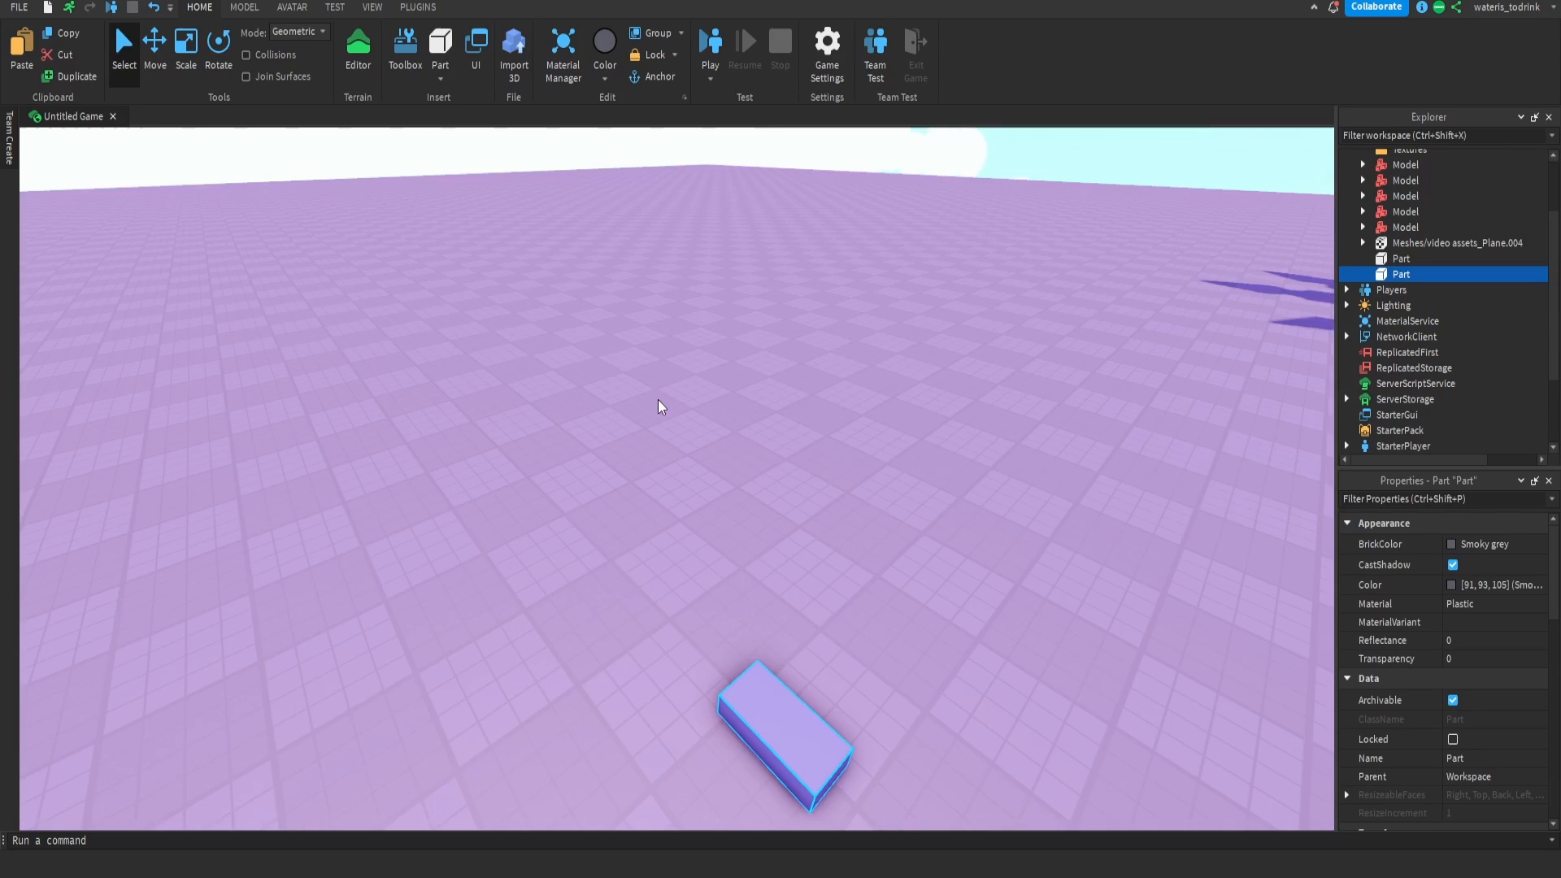
{"action": "left_click", "coordinate": [418, 6]}
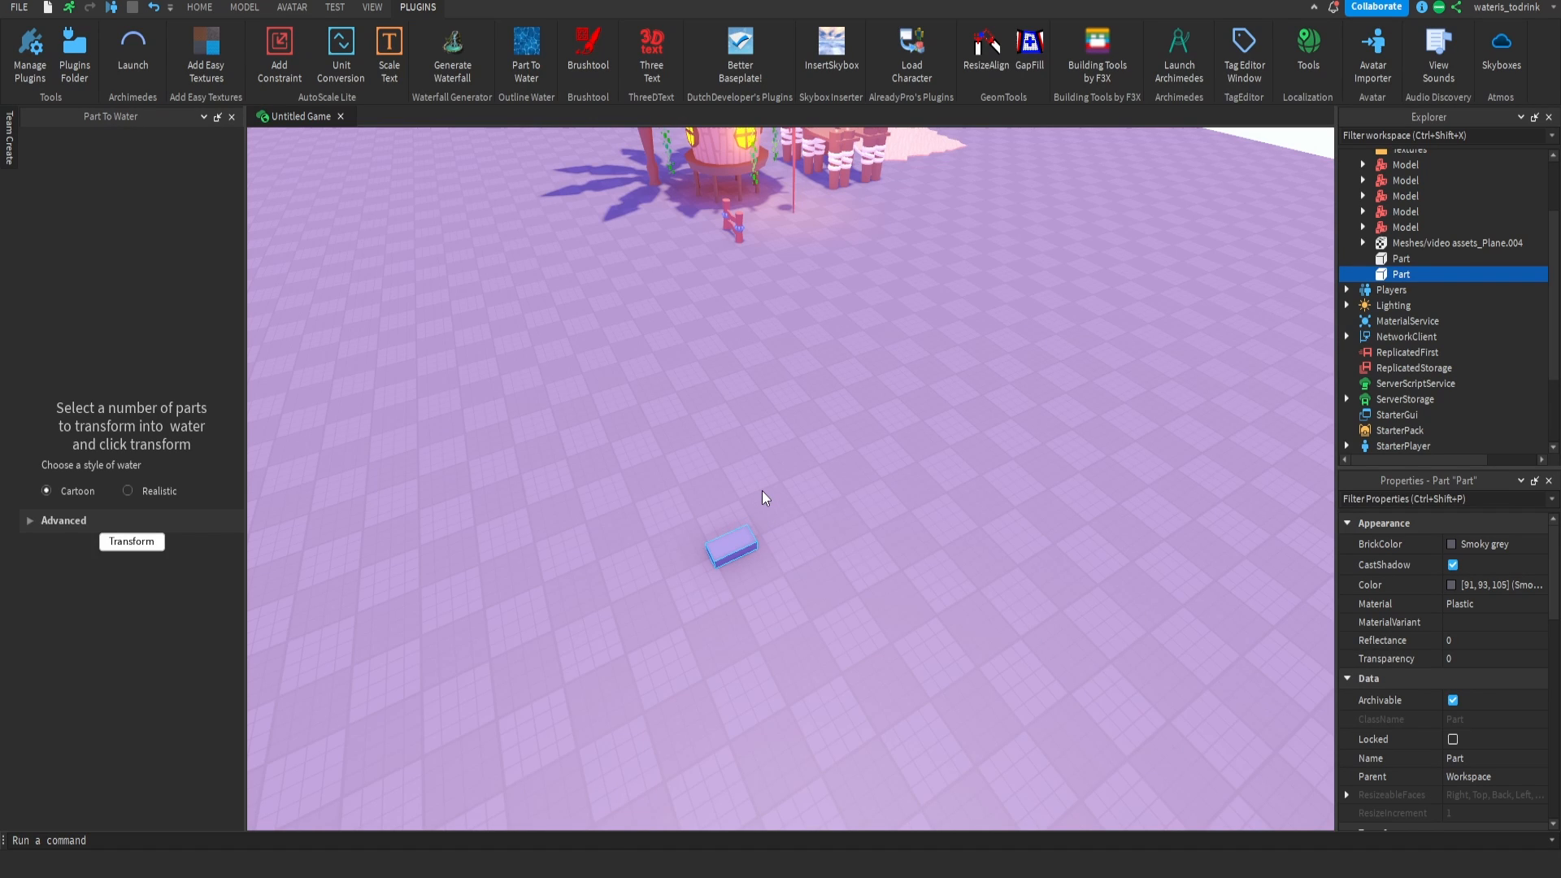
{"action": "left_click", "coordinate": [198, 8]}
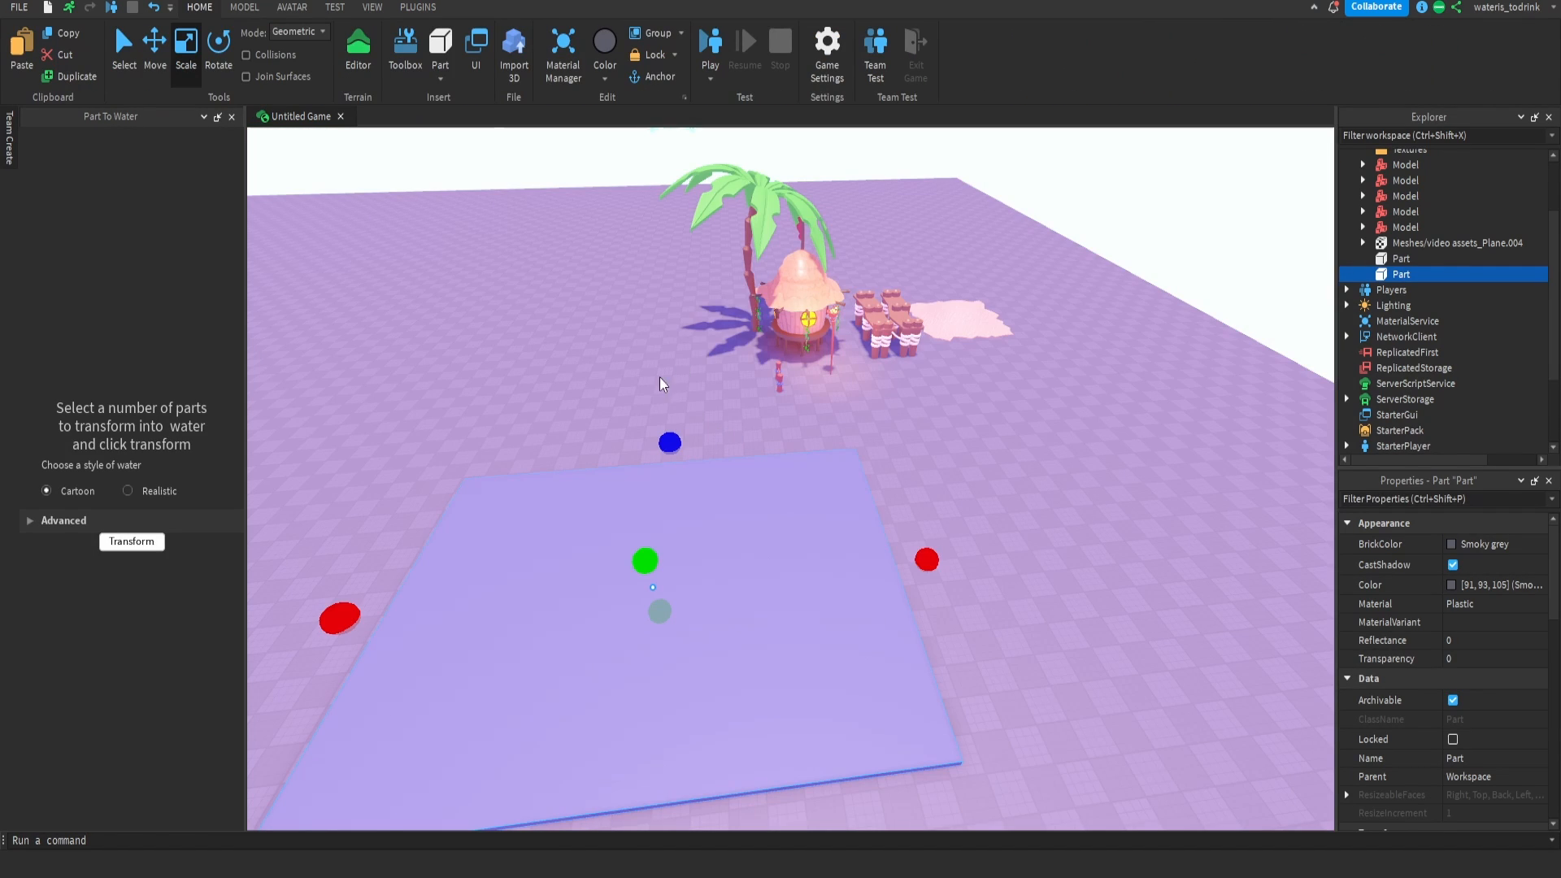
{"action": "left_click", "coordinate": [132, 541]}
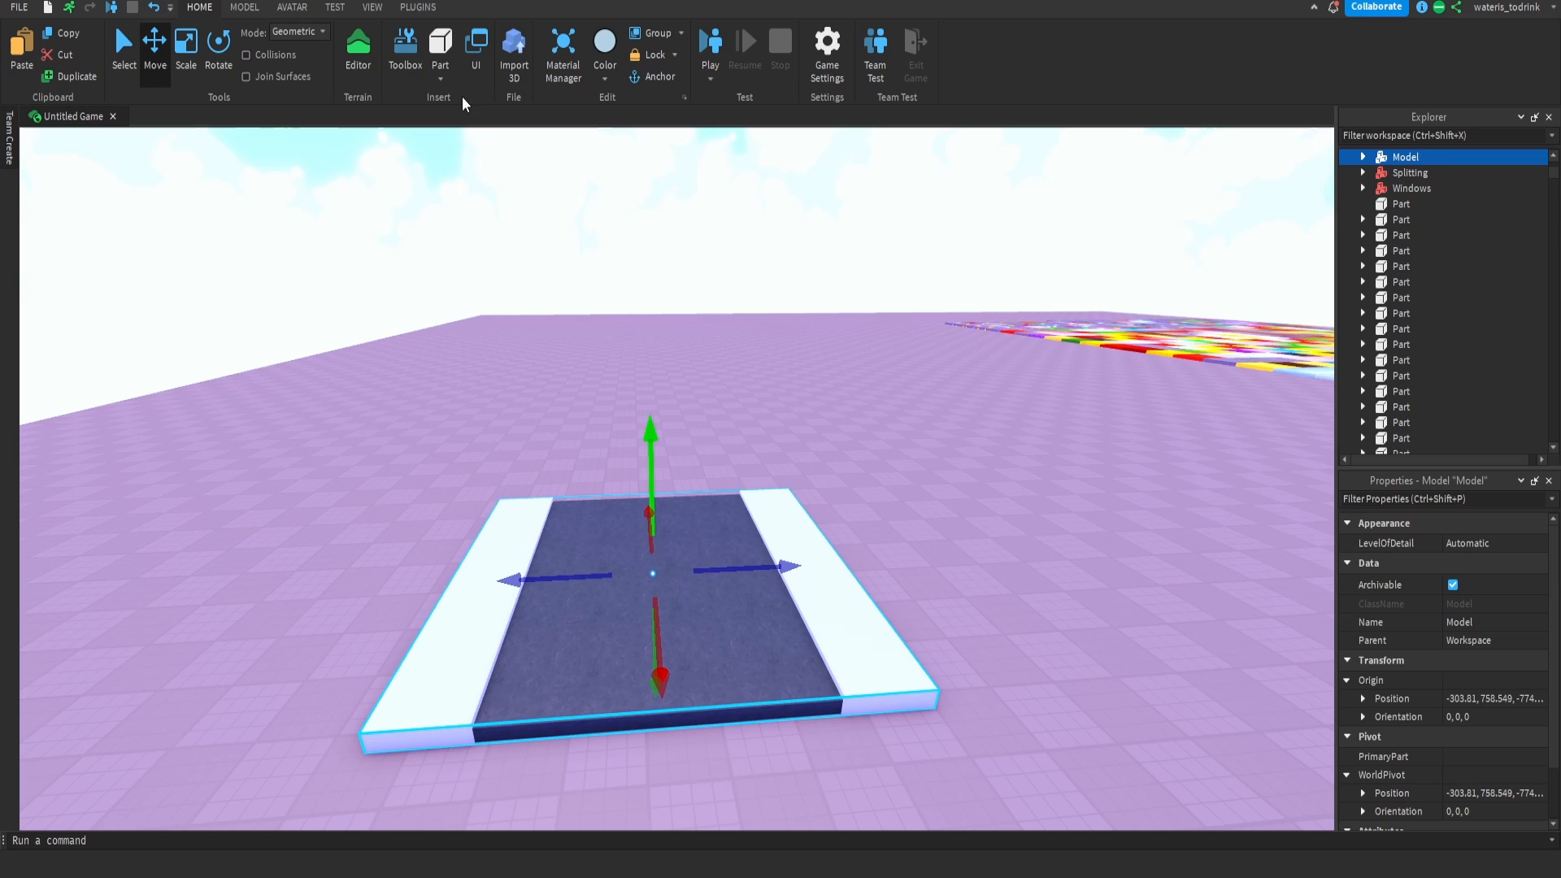
- Generate a straight road section with the Archimedes plugin
{"action": "left_click", "coordinate": [418, 6]}
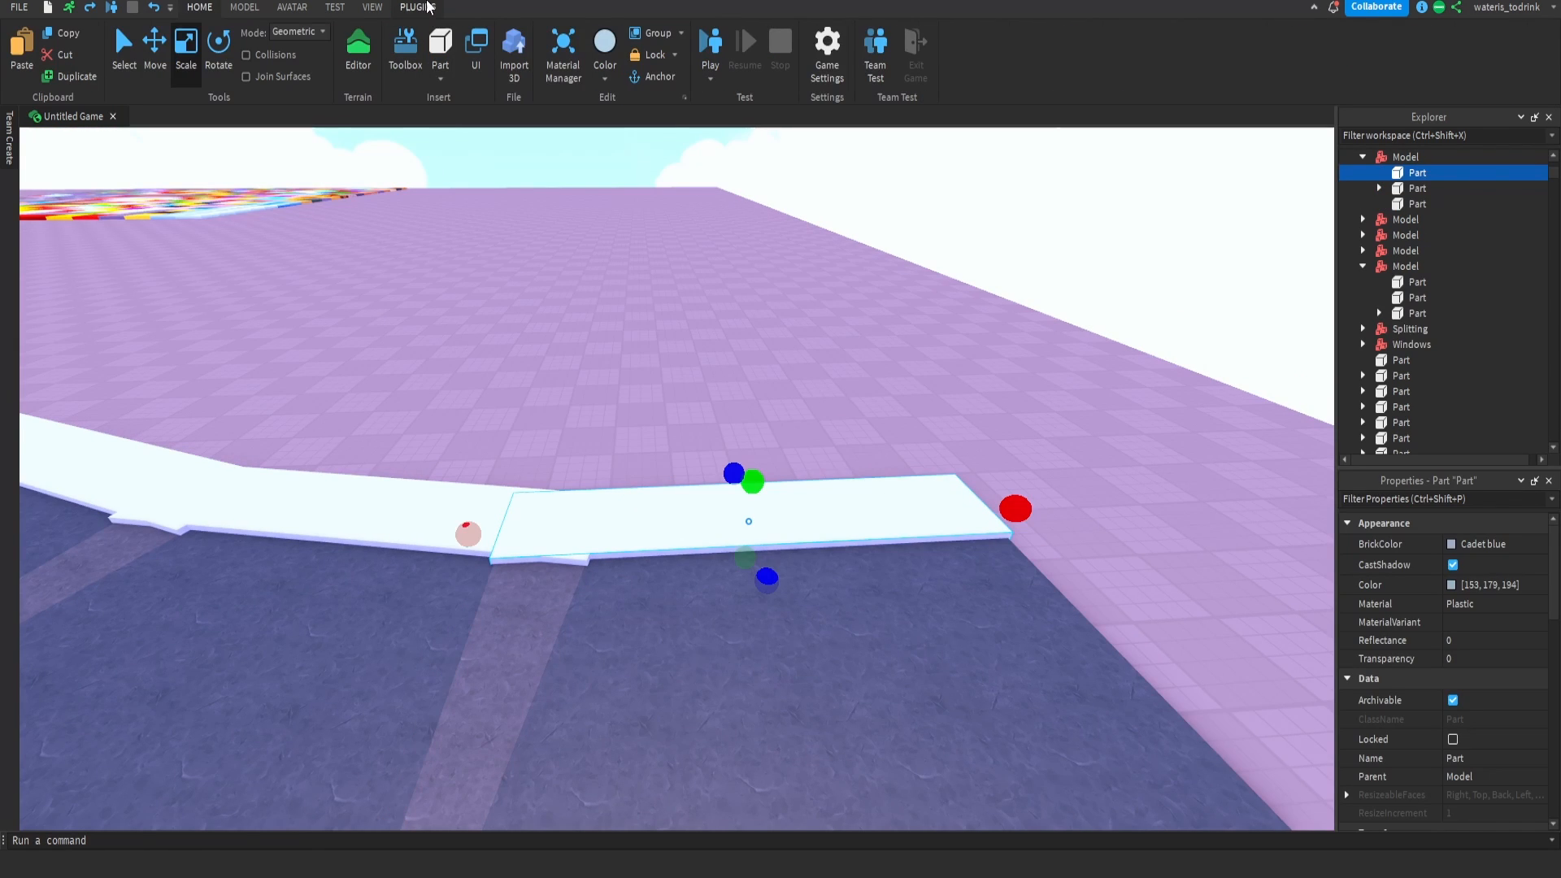
- Add angled Archimedes segments that bend the road's path
{"action": "left_click", "coordinate": [418, 6]}
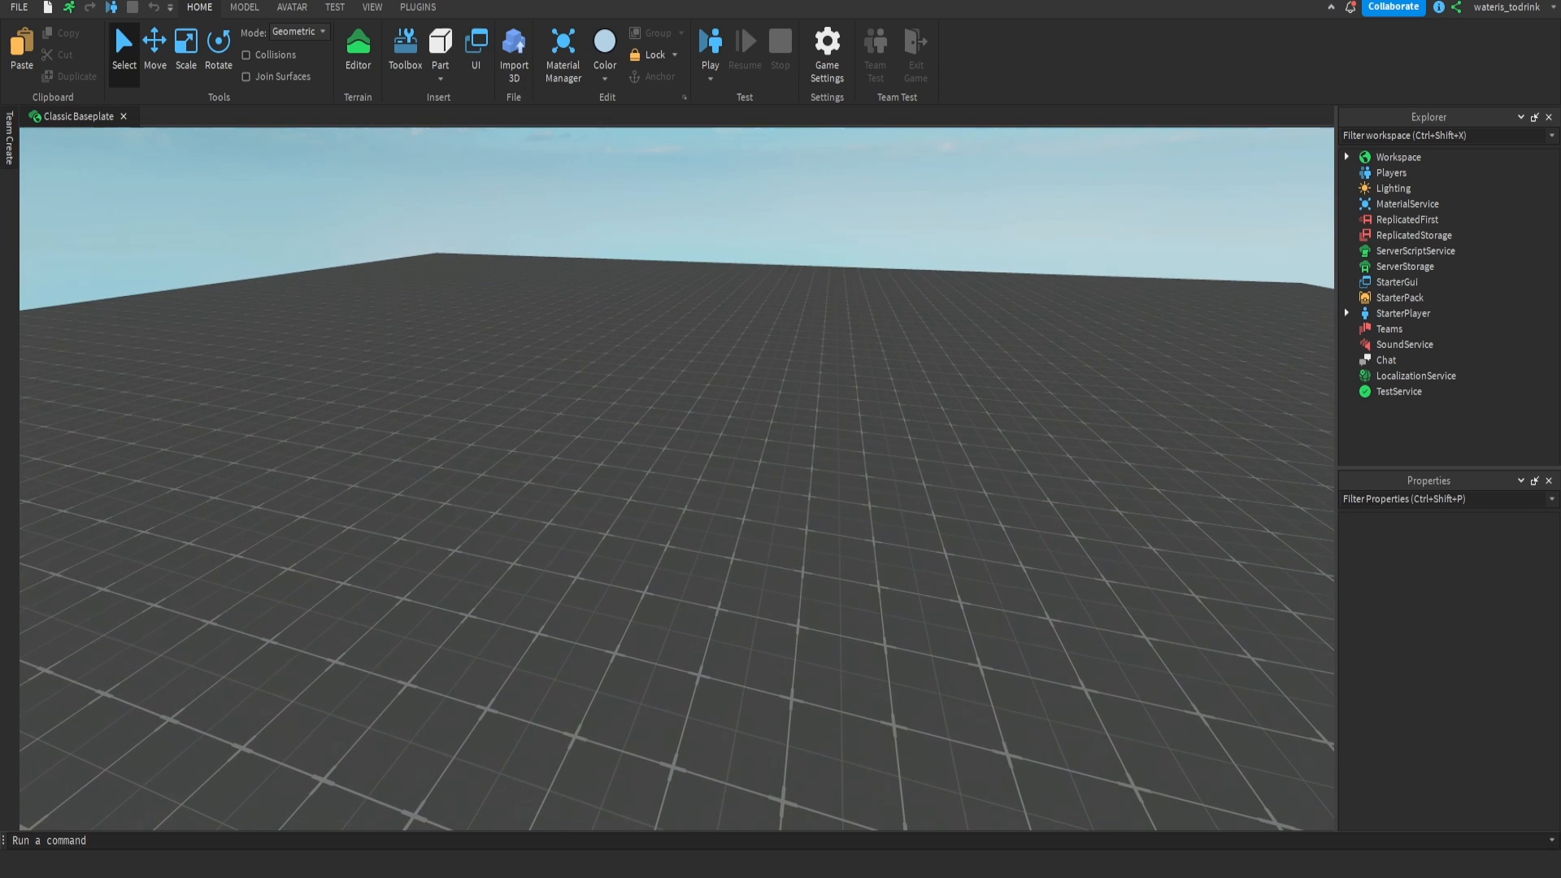
- Open Better Baseplate!, preview a checkered floor texture, then restore the grey grid texture
{"action": "left_click", "coordinate": [418, 7]}
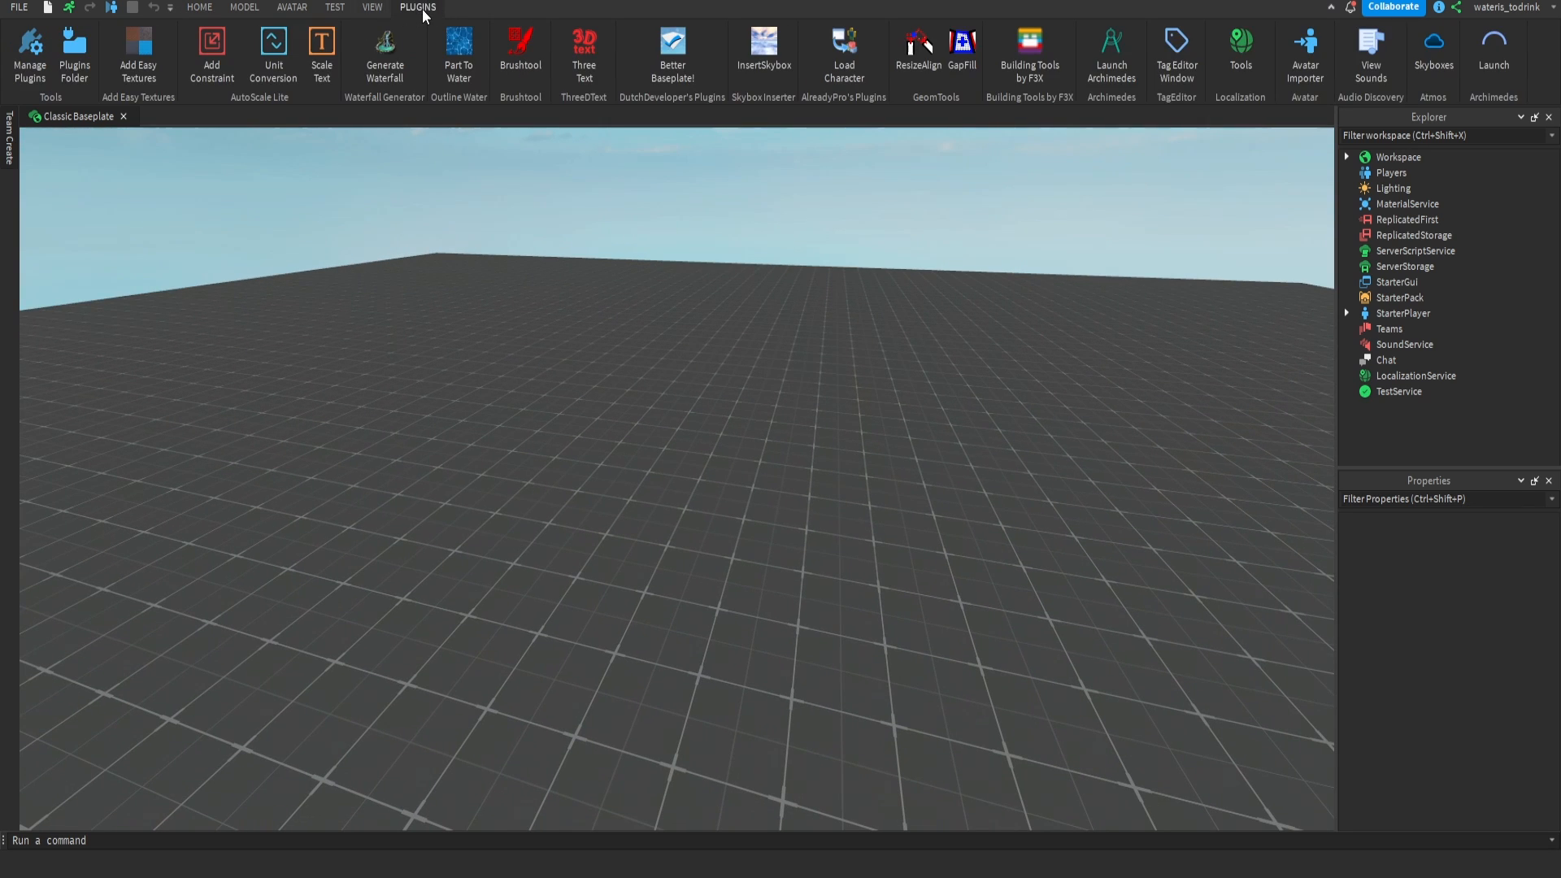
{"action": "mouse_move", "coordinate": [934, 22]}
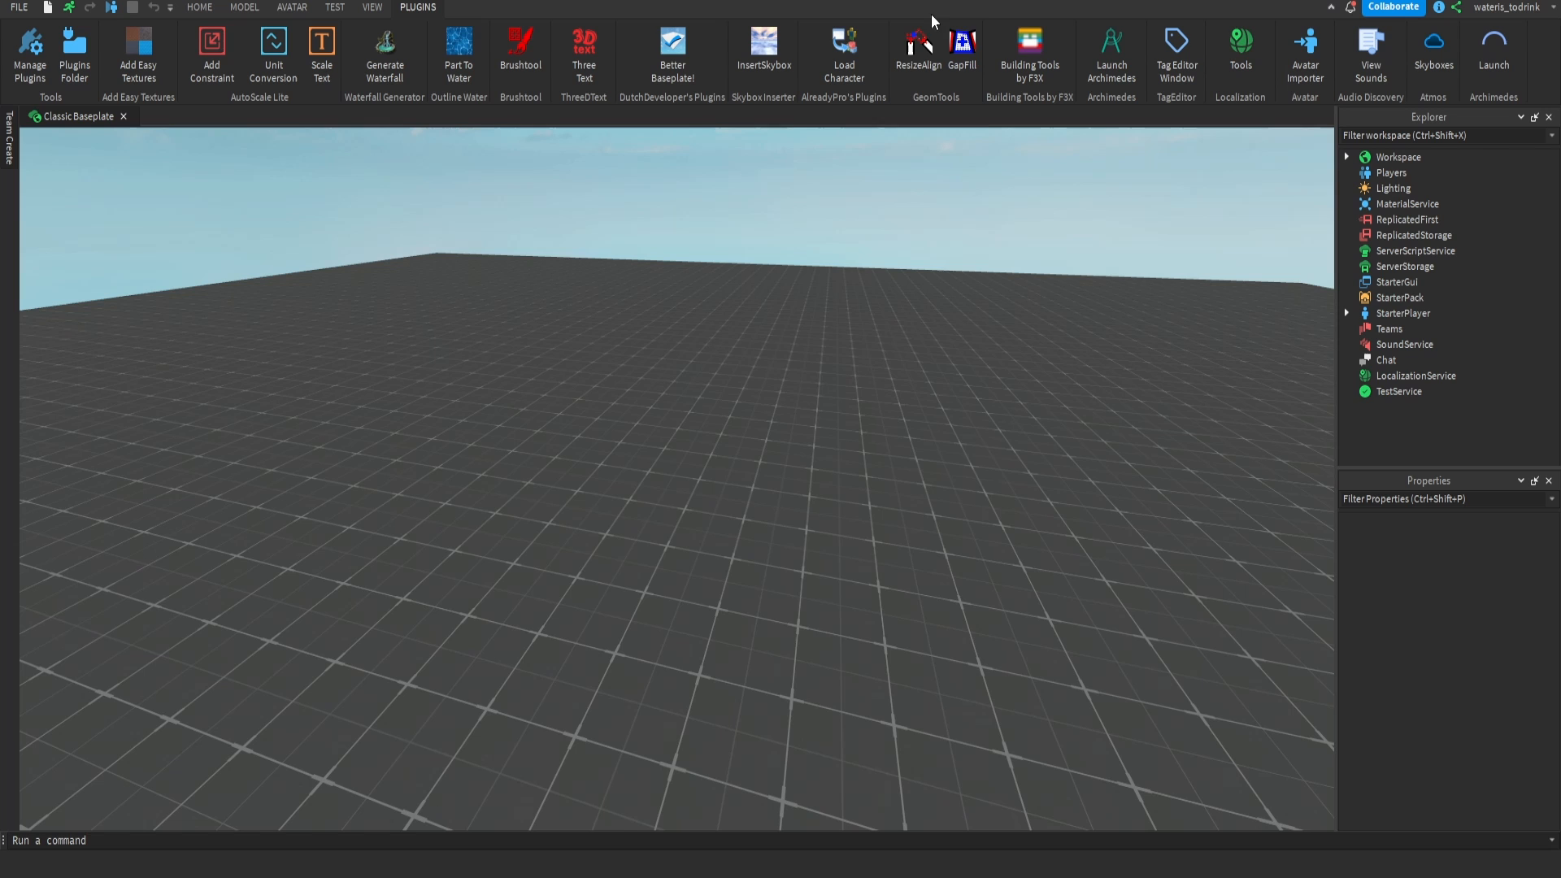
{"action": "left_click", "coordinate": [672, 55]}
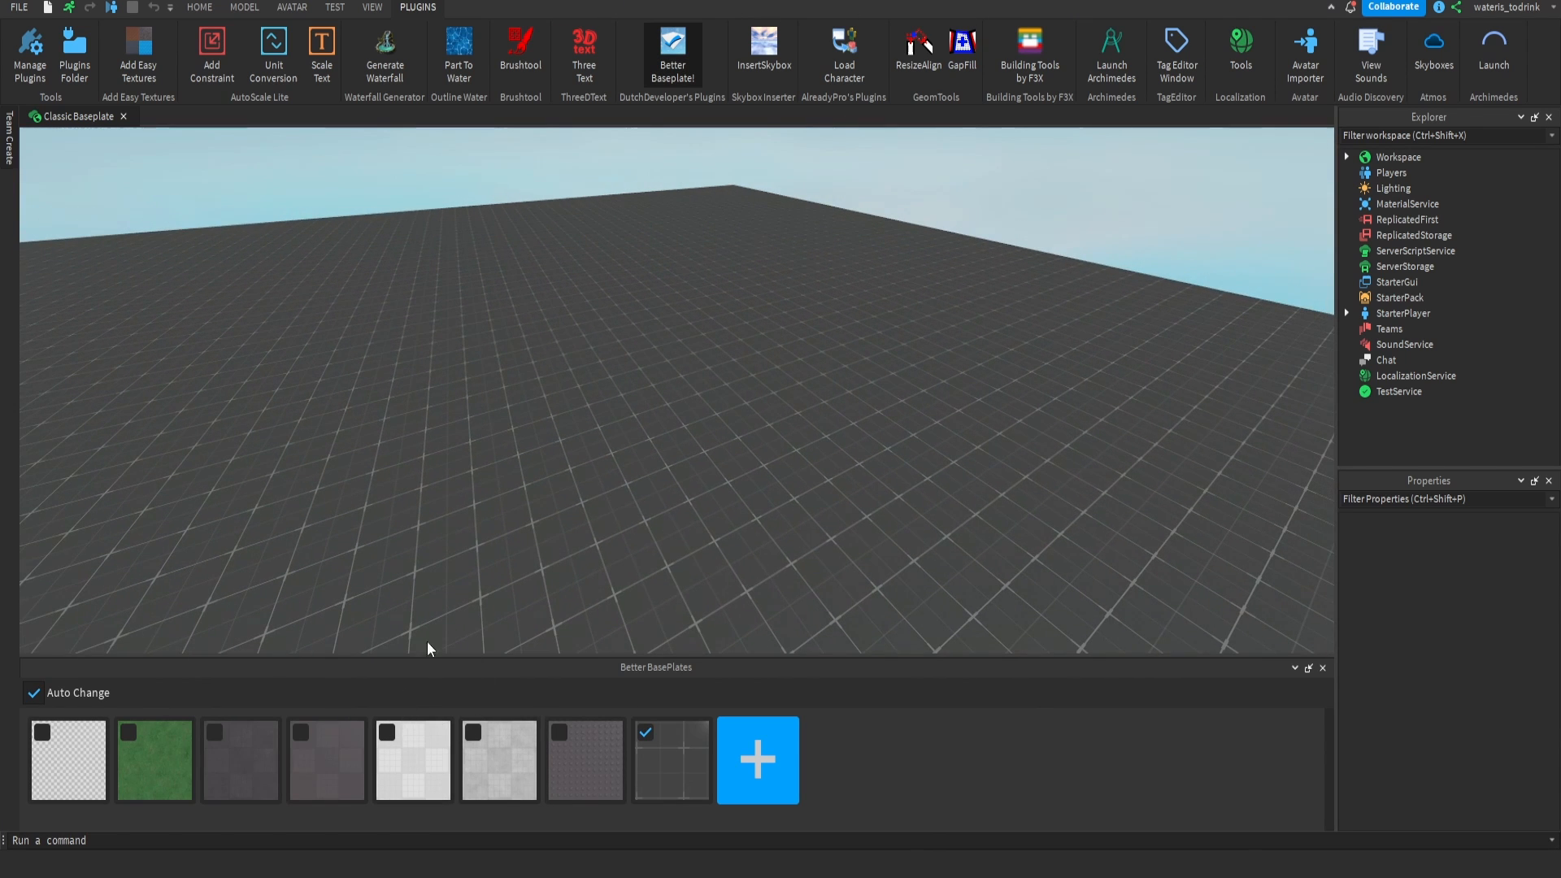
{"action": "mouse_move", "coordinate": [518, 468]}
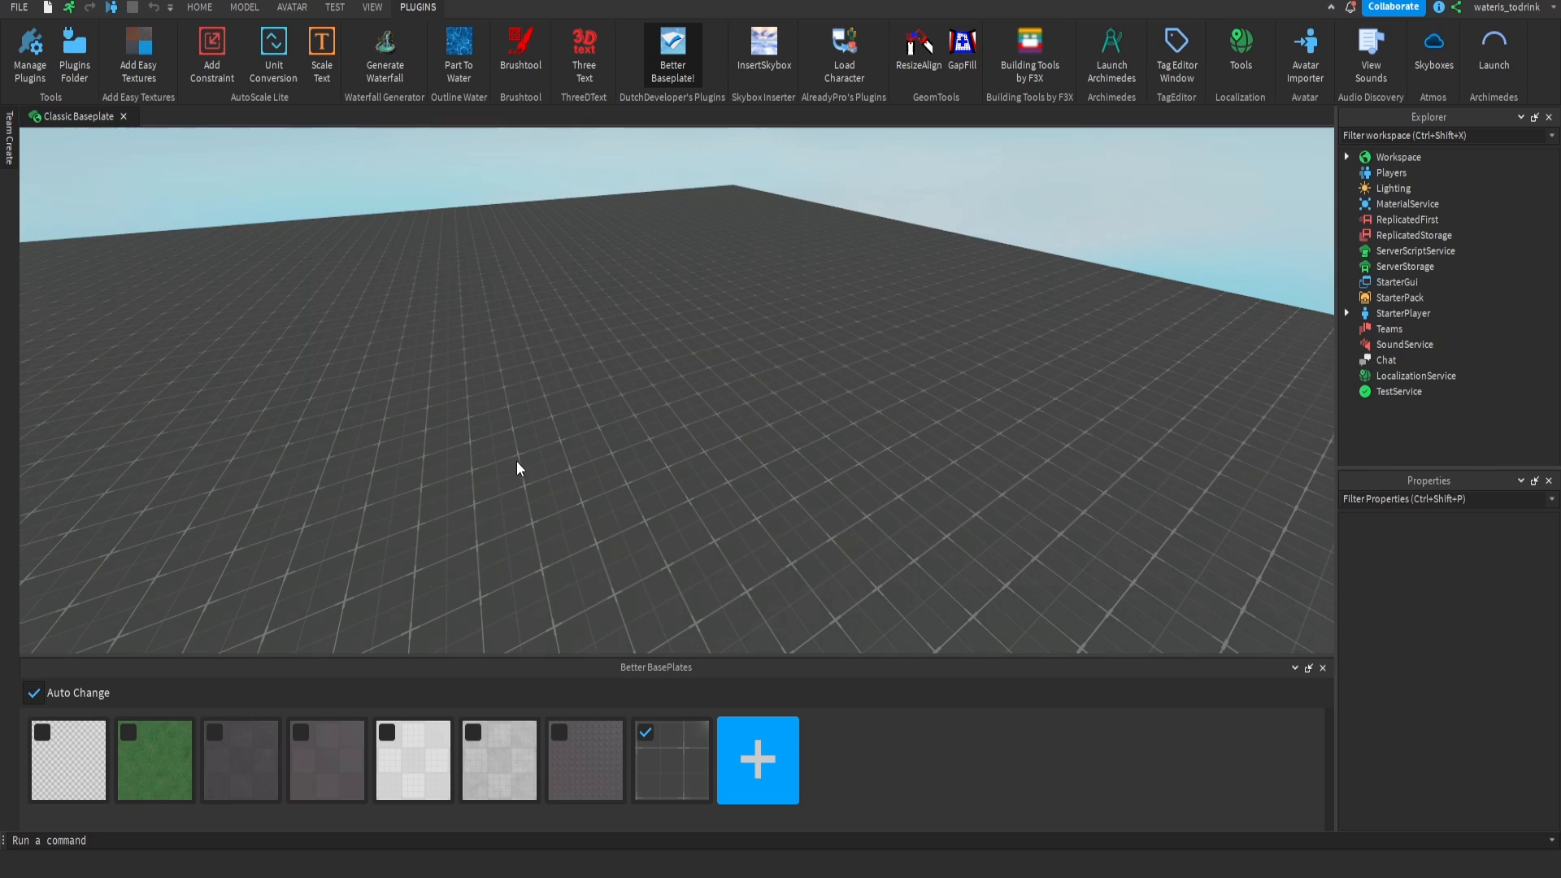
{"action": "mouse_move", "coordinate": [623, 341]}
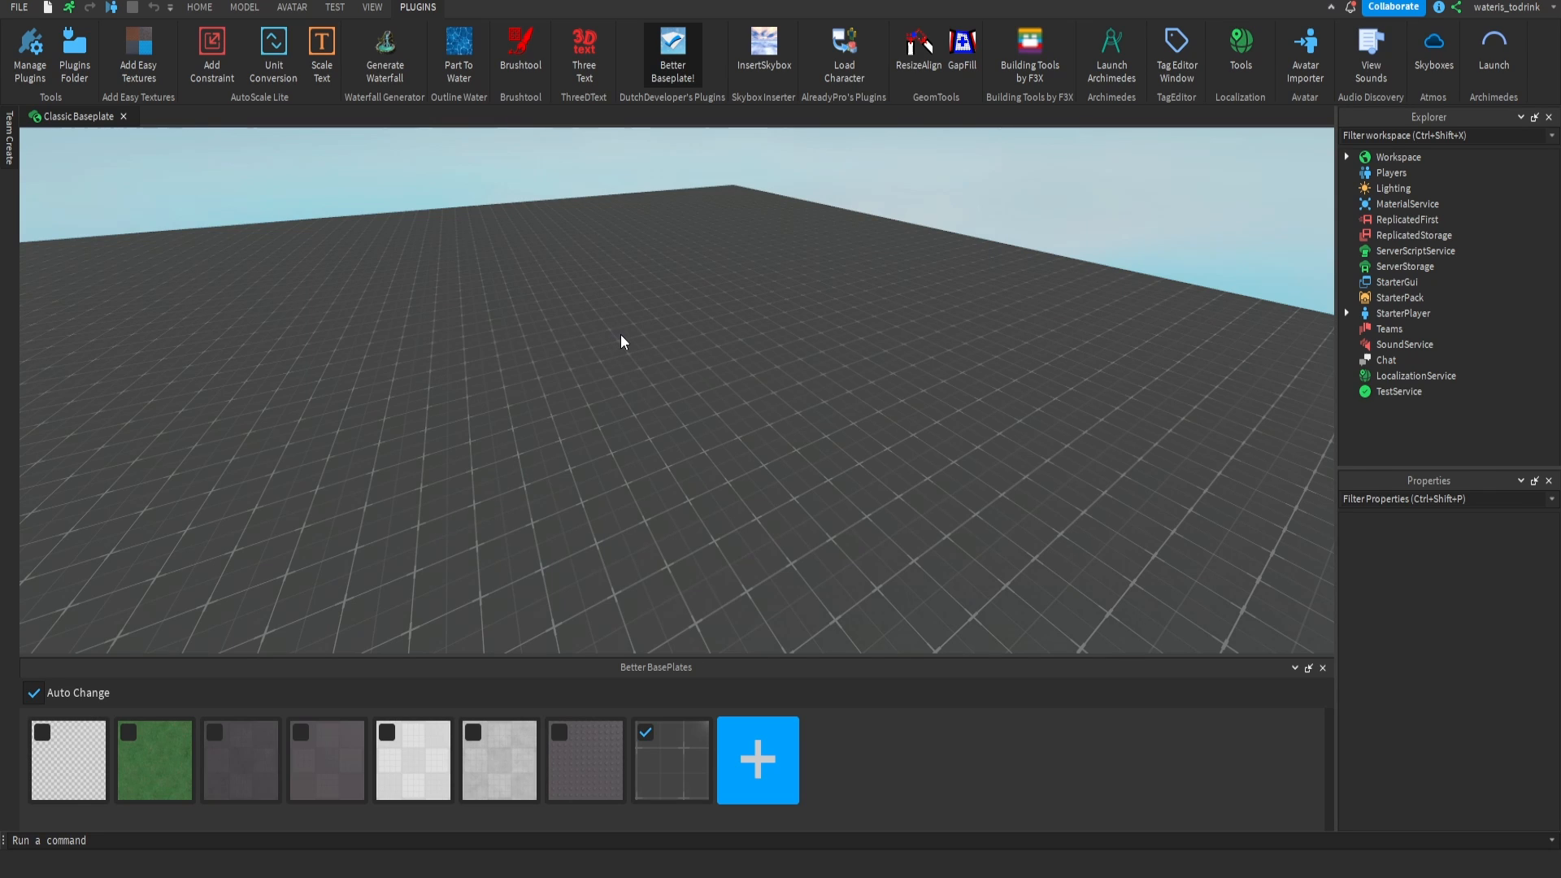
{"action": "mouse_move", "coordinate": [516, 400]}
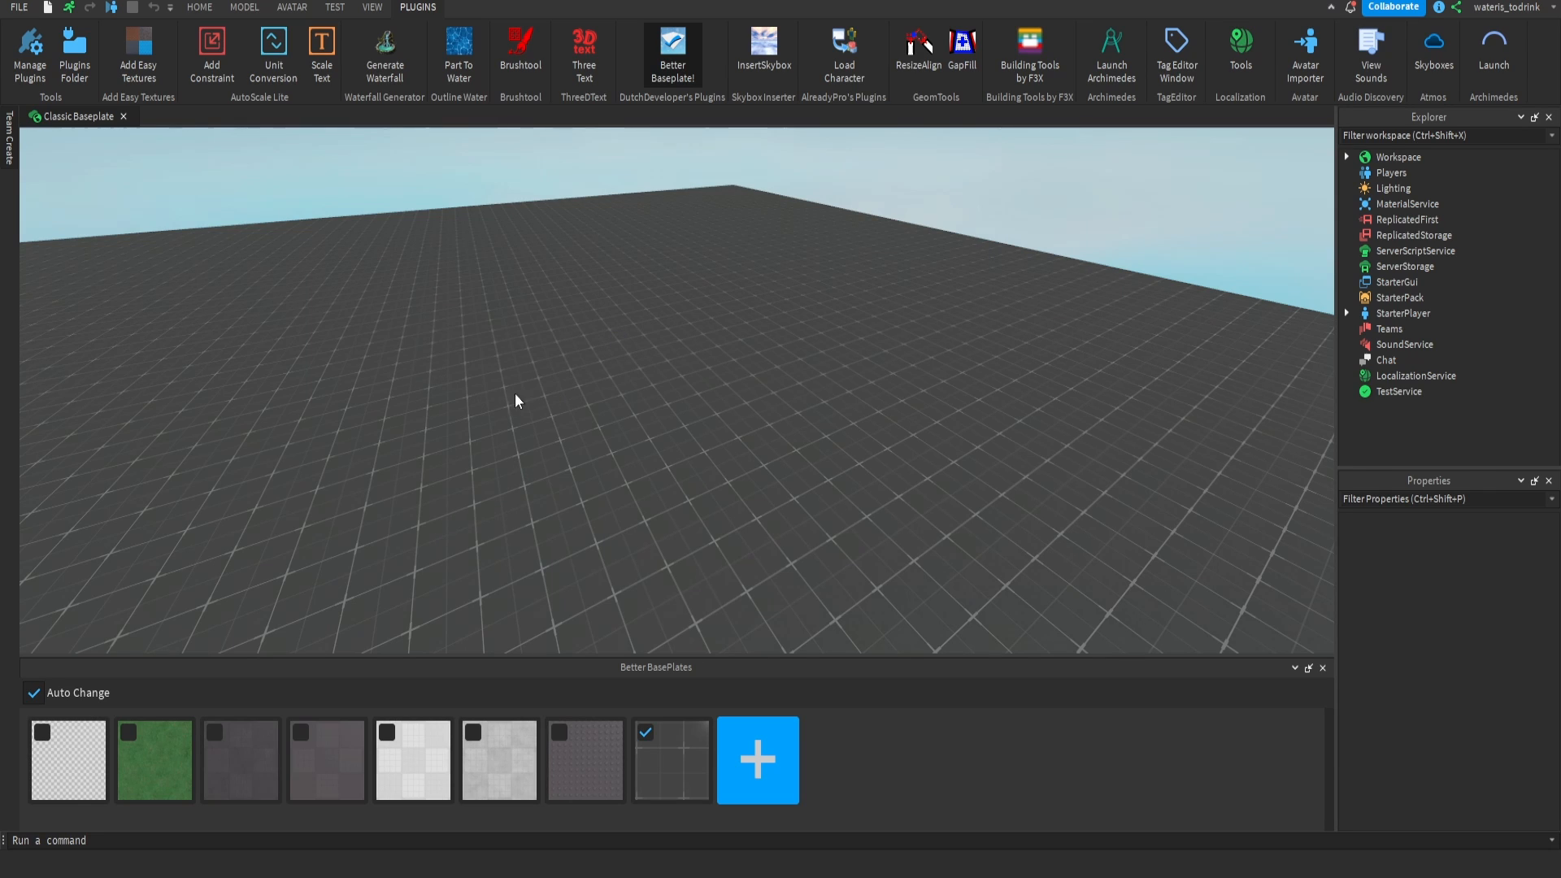
{"action": "mouse_move", "coordinate": [430, 772]}
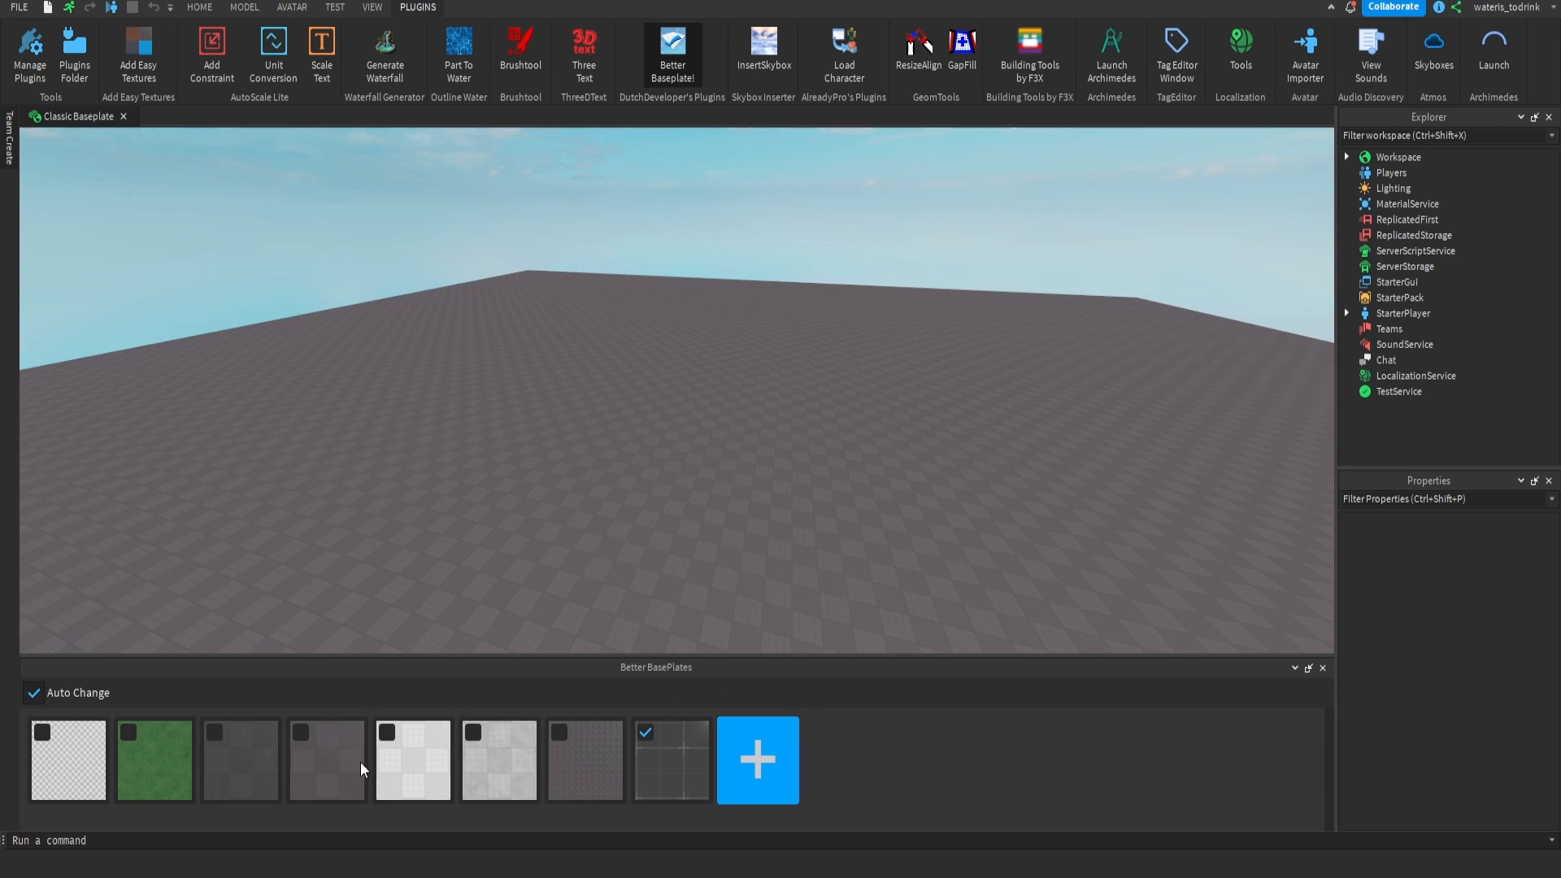
{"action": "mouse_move", "coordinate": [428, 748]}
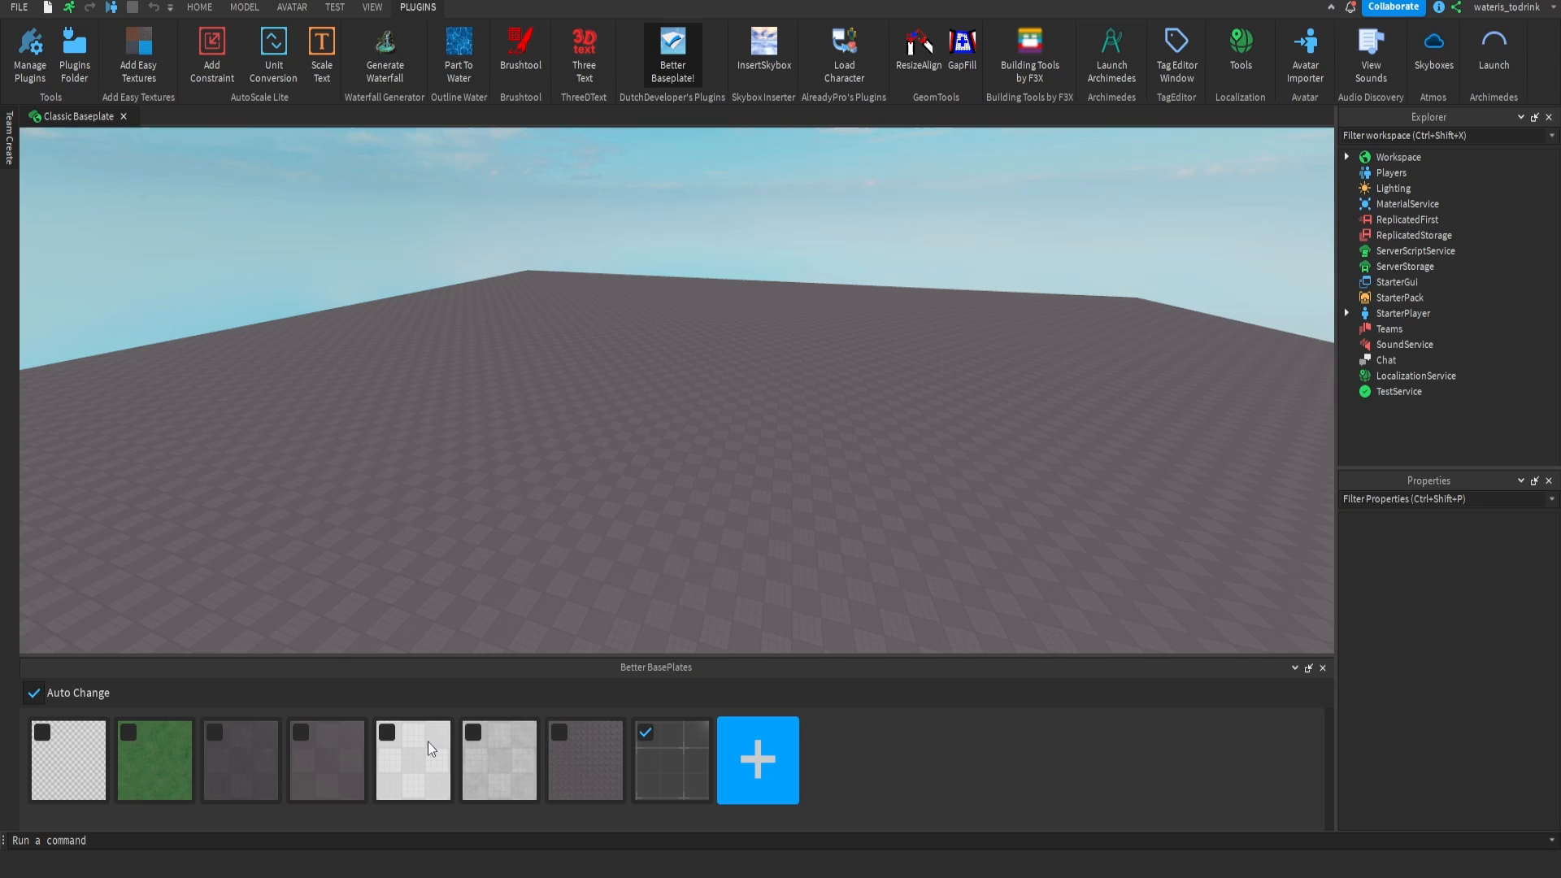
{"action": "left_click", "coordinate": [241, 759]}
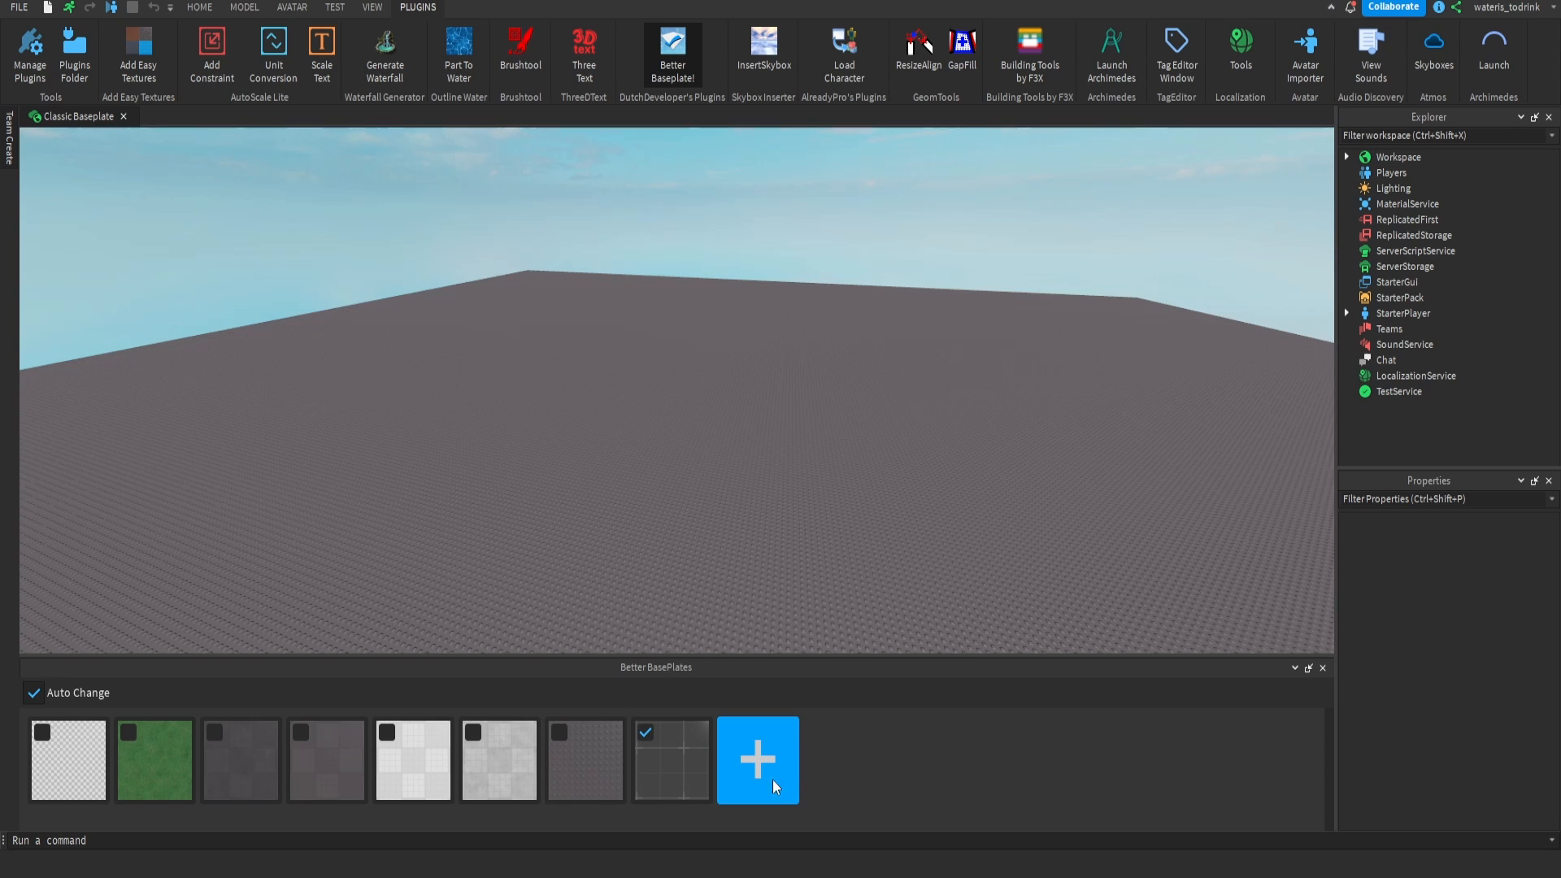
{"action": "left_click", "coordinate": [412, 760]}
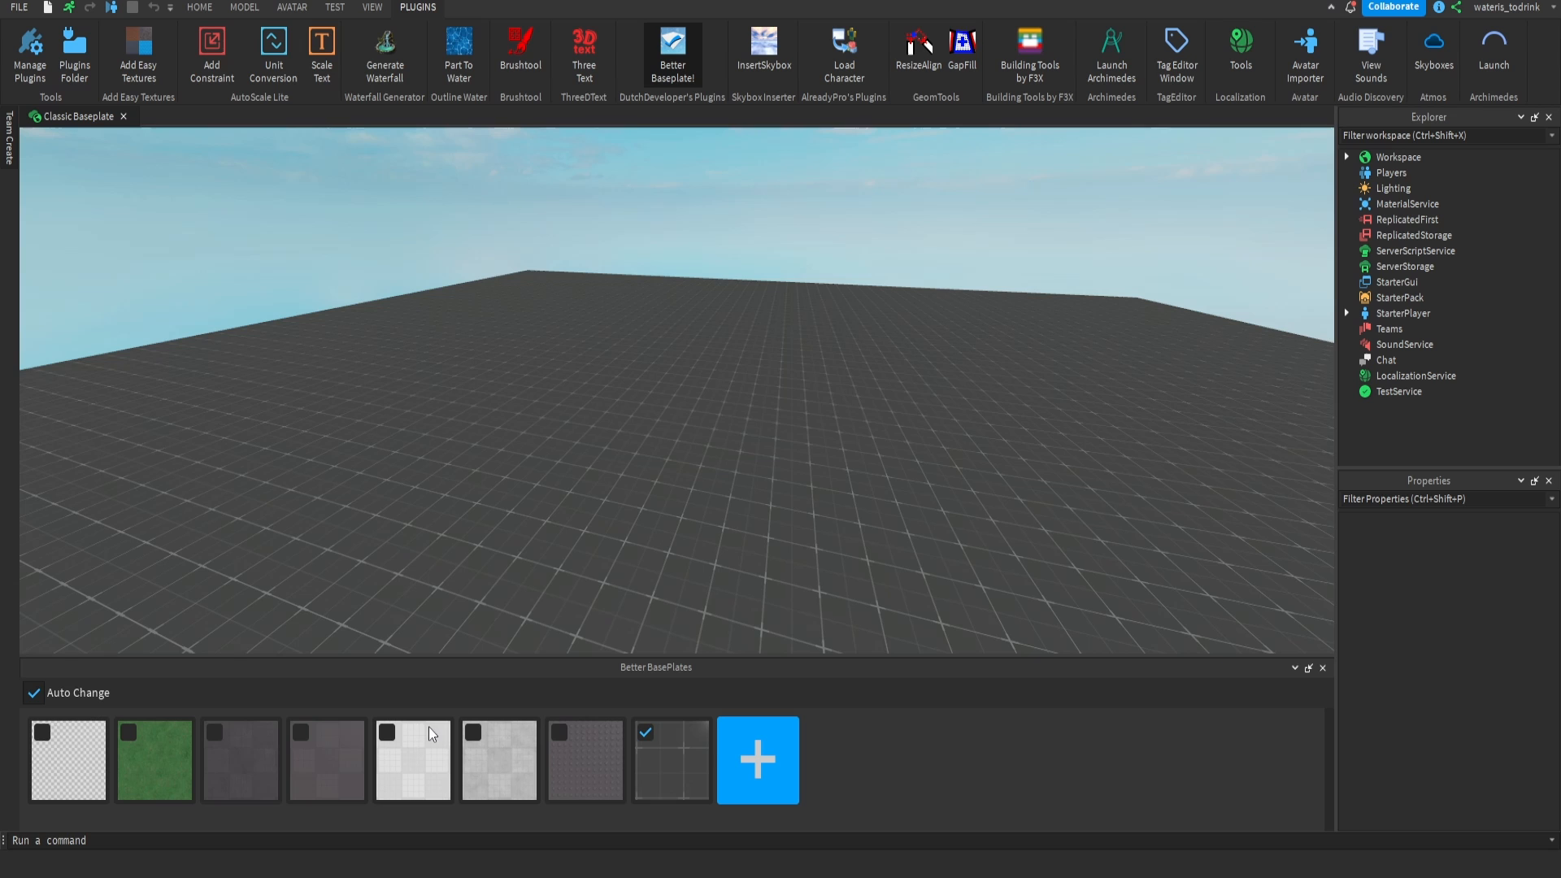